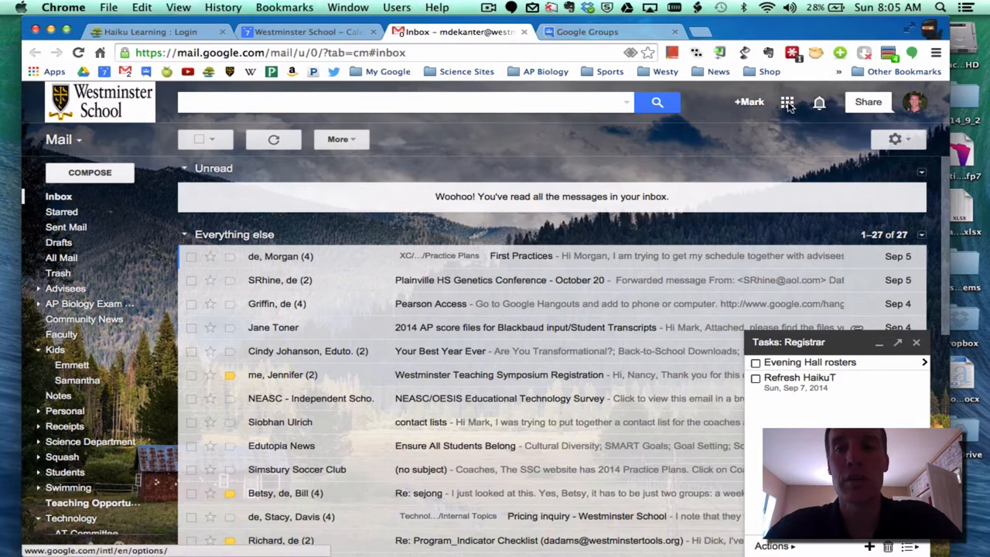
Launch Google Groups from the Gmail apps launcher
left_click(786, 102)
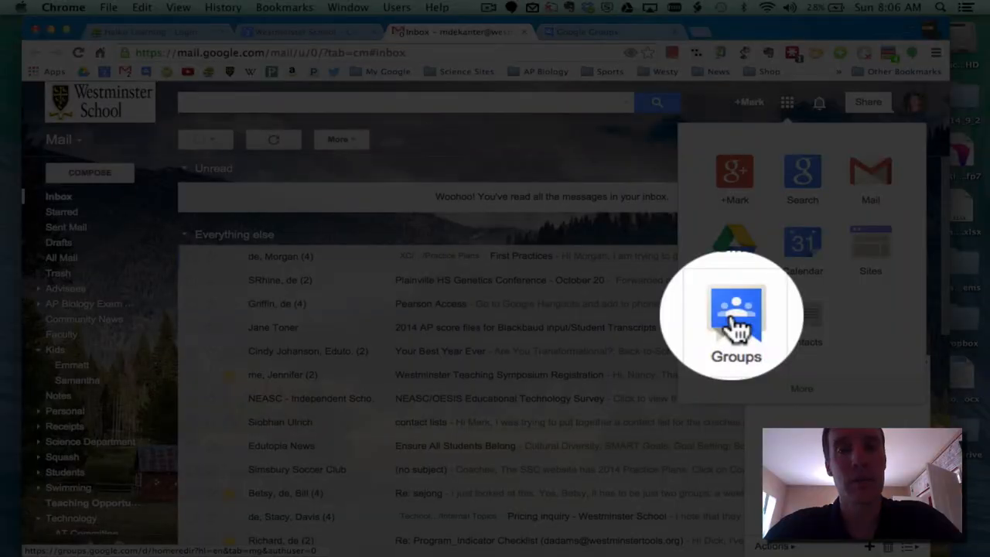
left_click(734, 317)
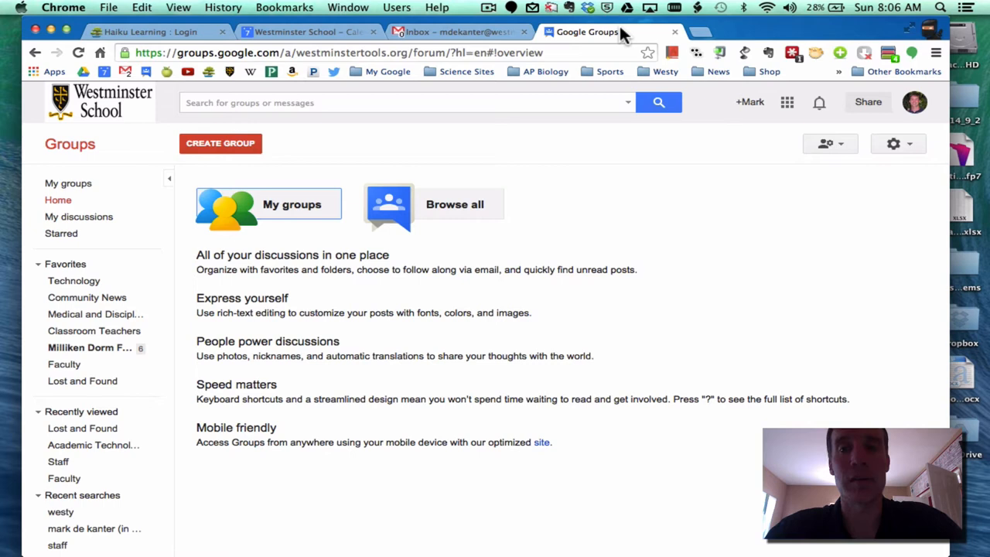
mouse_move(520, 424)
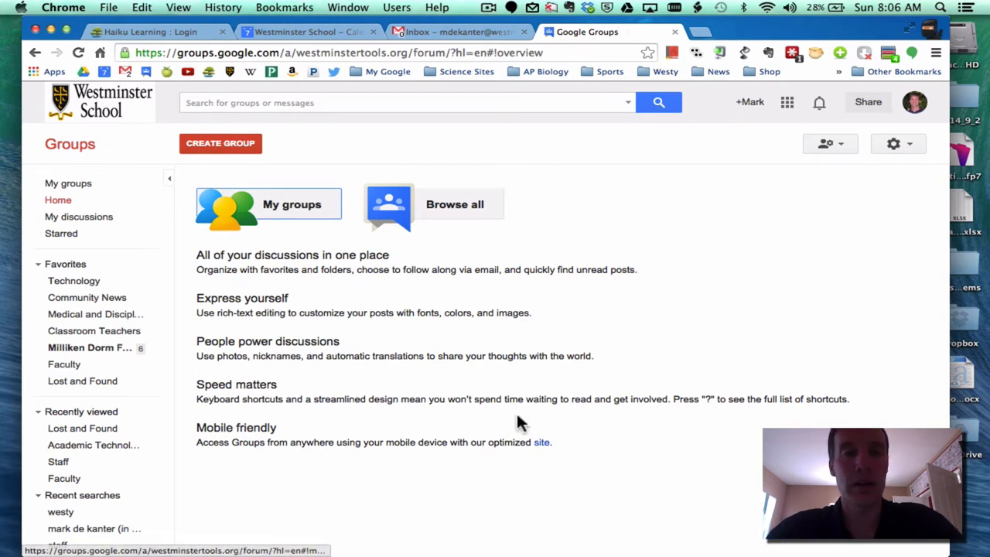
mouse_move(434, 255)
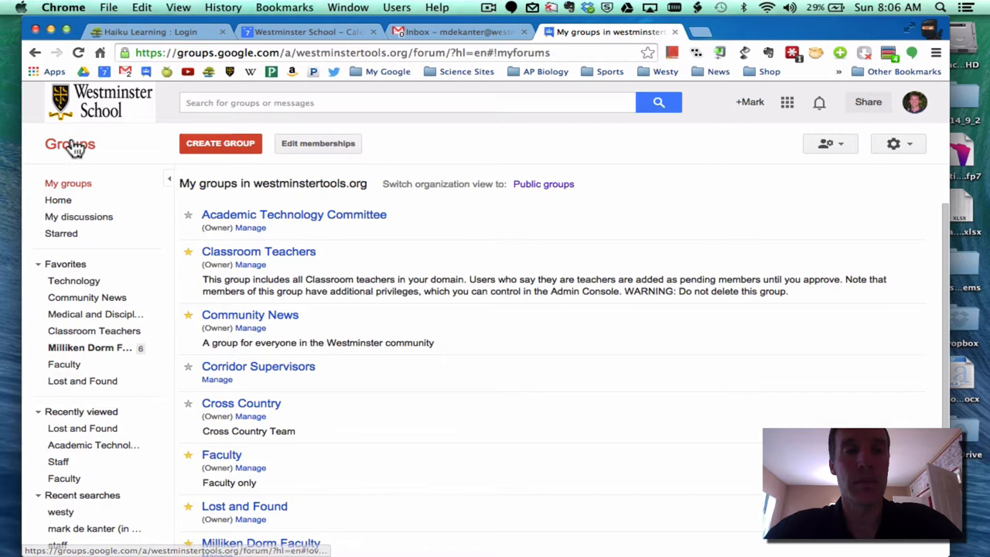
left_click(59, 200)
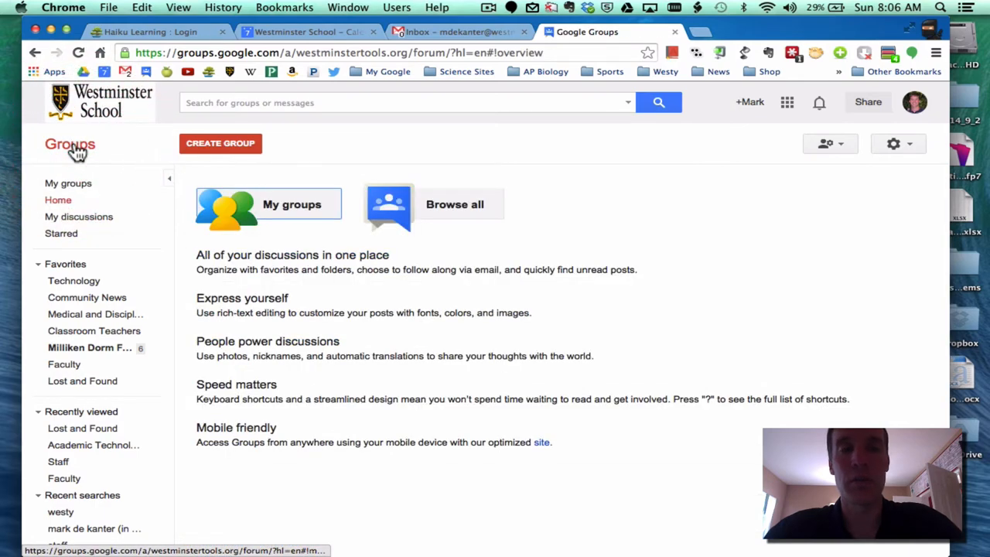
mouse_move(455, 204)
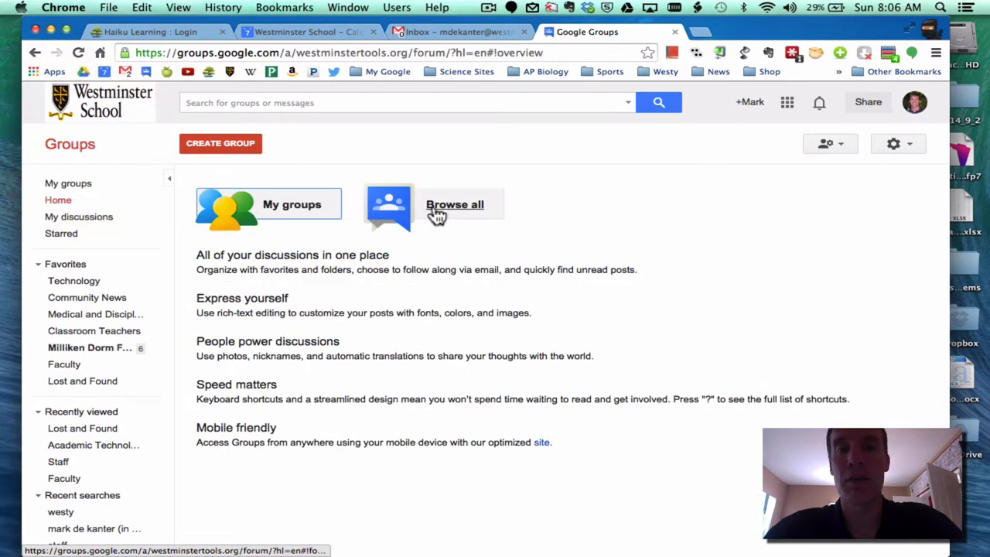
Browse all organisation groups and scroll through the roughly 50 results
left_click(455, 204)
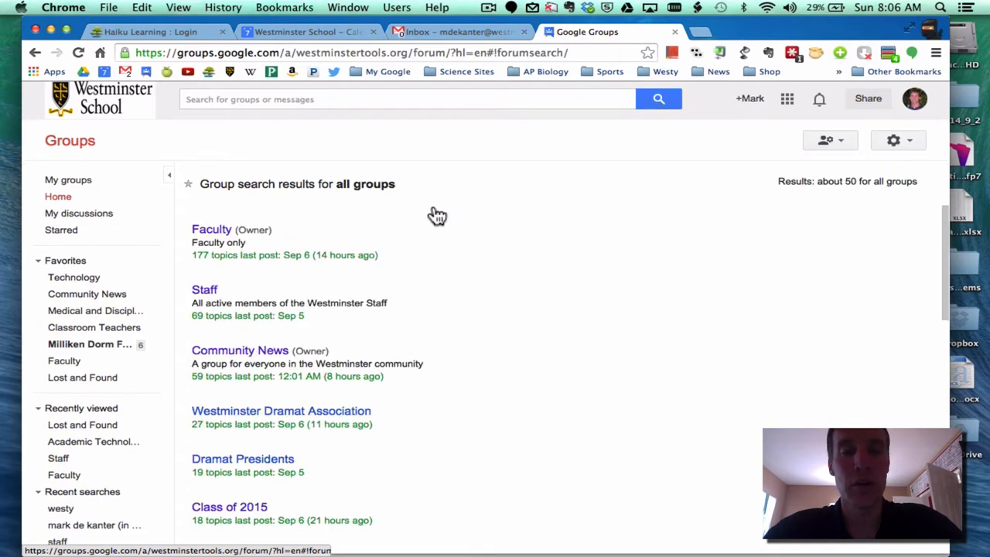
scroll("down", 3)
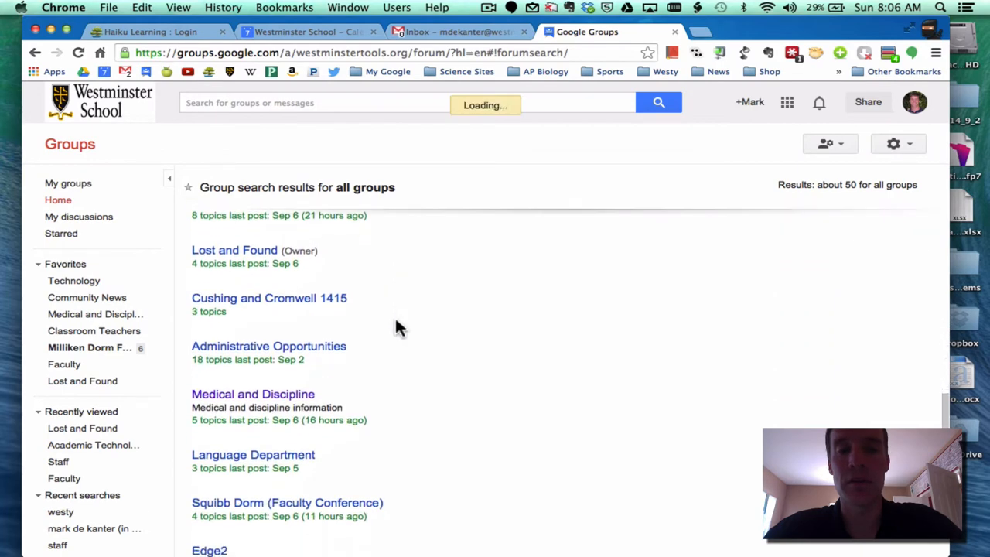
scroll("up", 3)
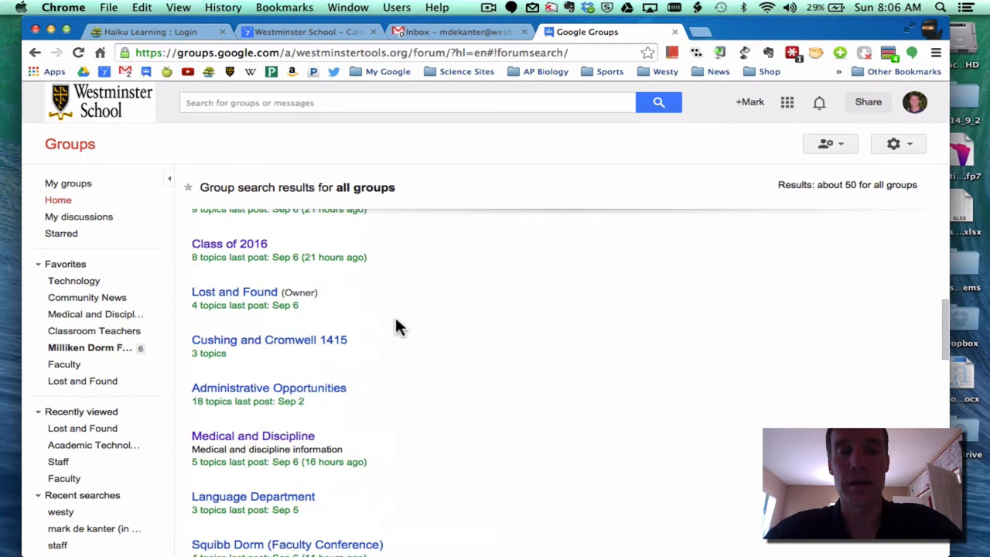
scroll("up", 3)
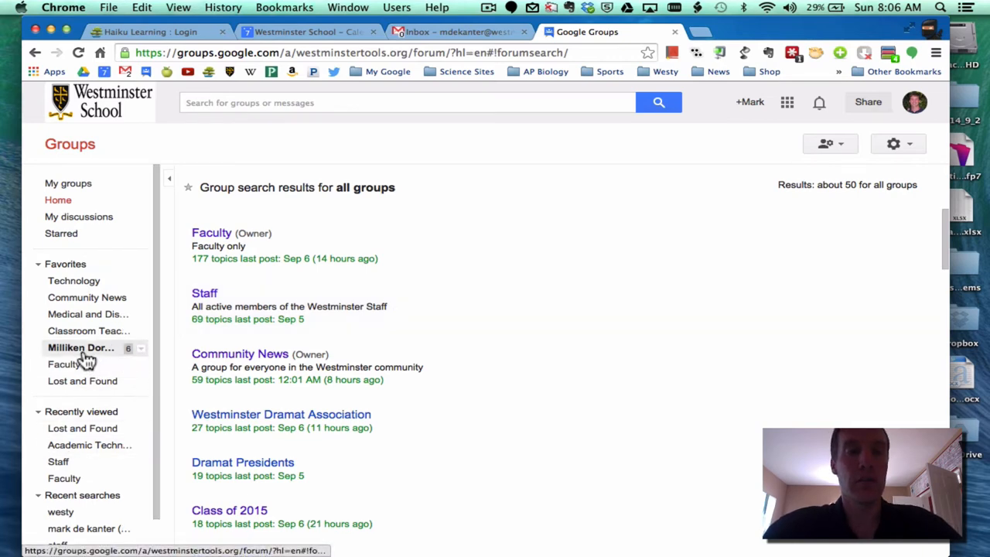
Enter the Milliken Dorm Faculty group from Favorites and head to Manage
left_click(81, 346)
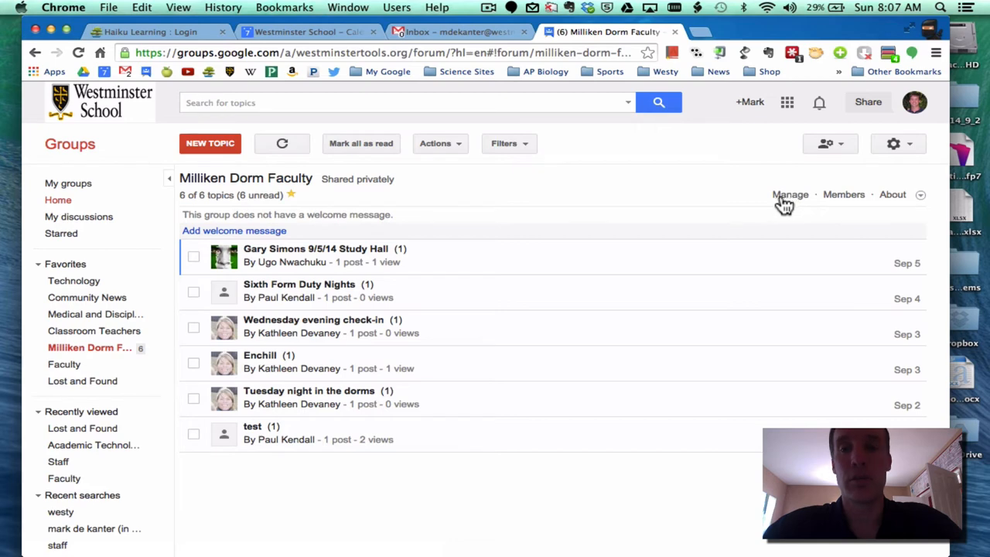
left_click(789, 195)
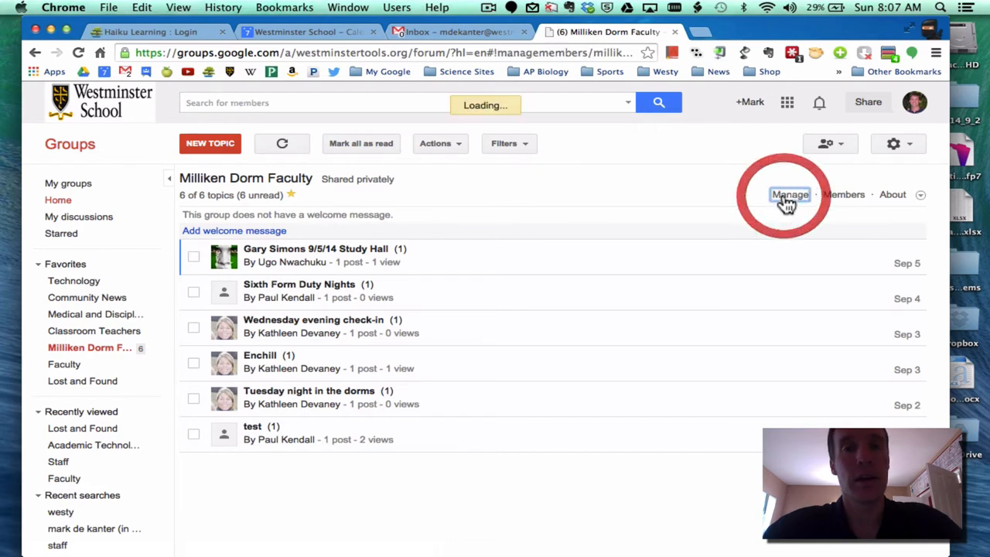
Review the eleven-member list, then reach the group's basic permissions settings
left_click(789, 194)
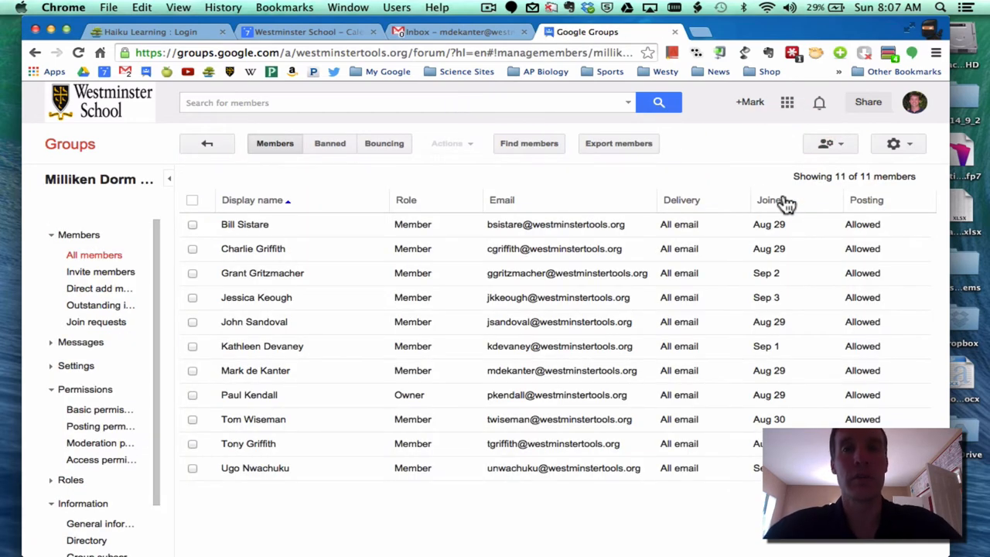
mouse_move(566, 184)
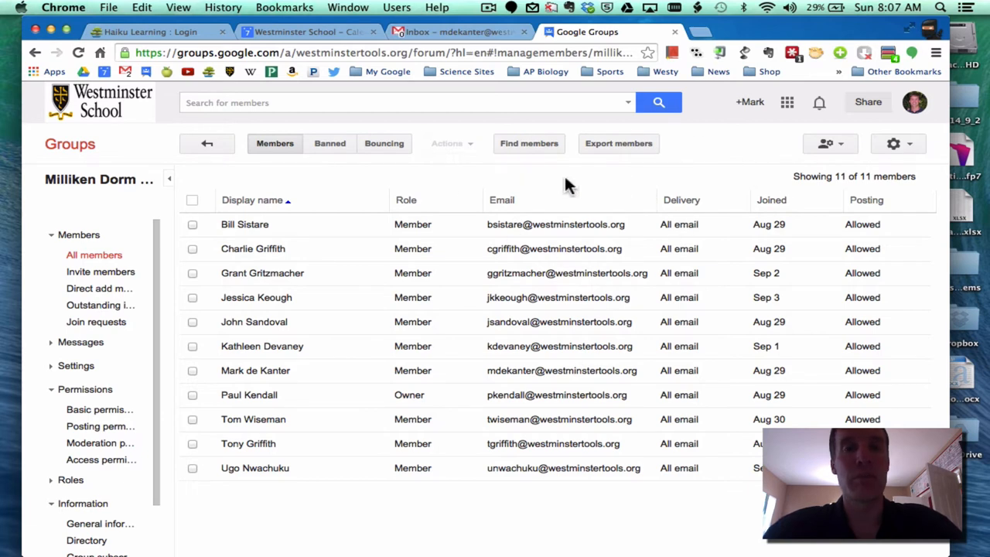
mouse_move(427, 457)
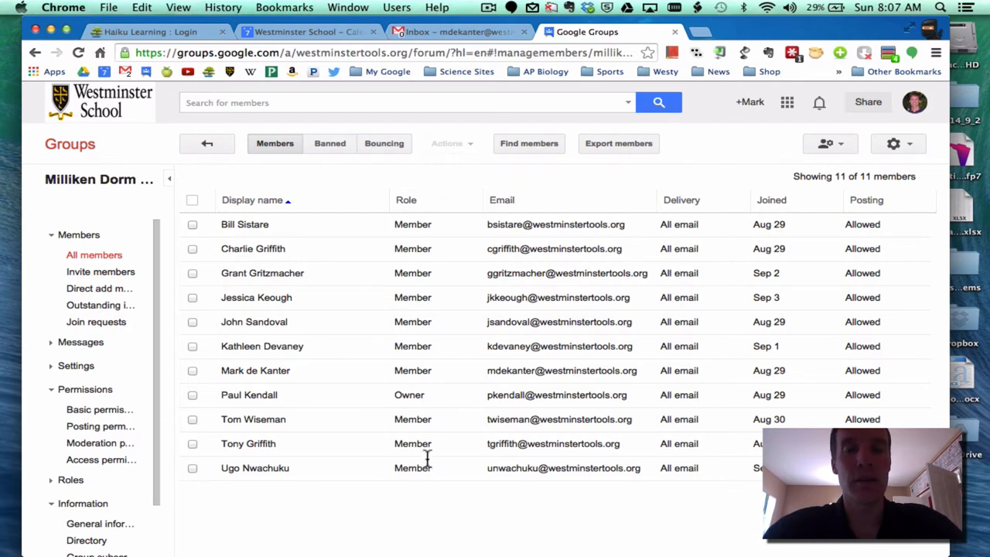
mouse_move(424, 414)
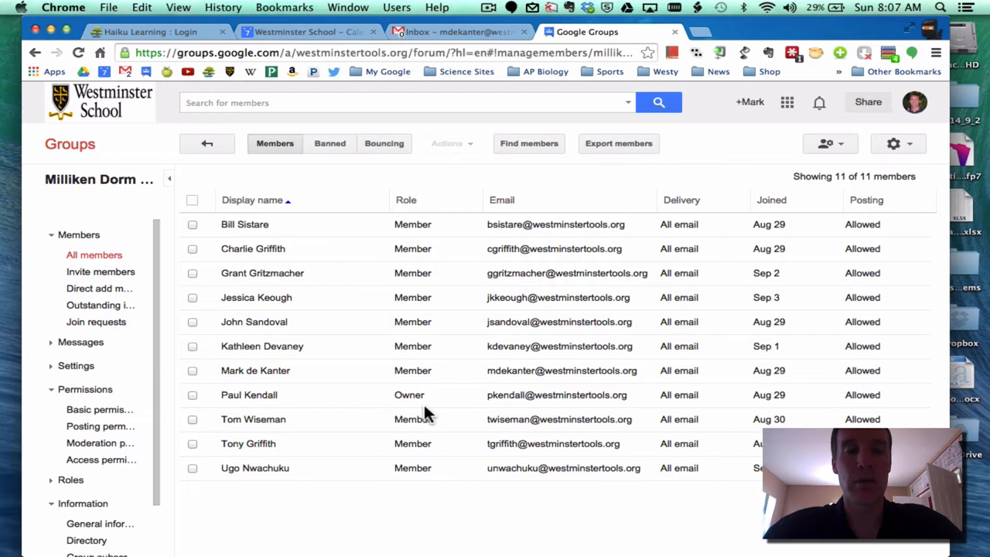
mouse_move(120, 251)
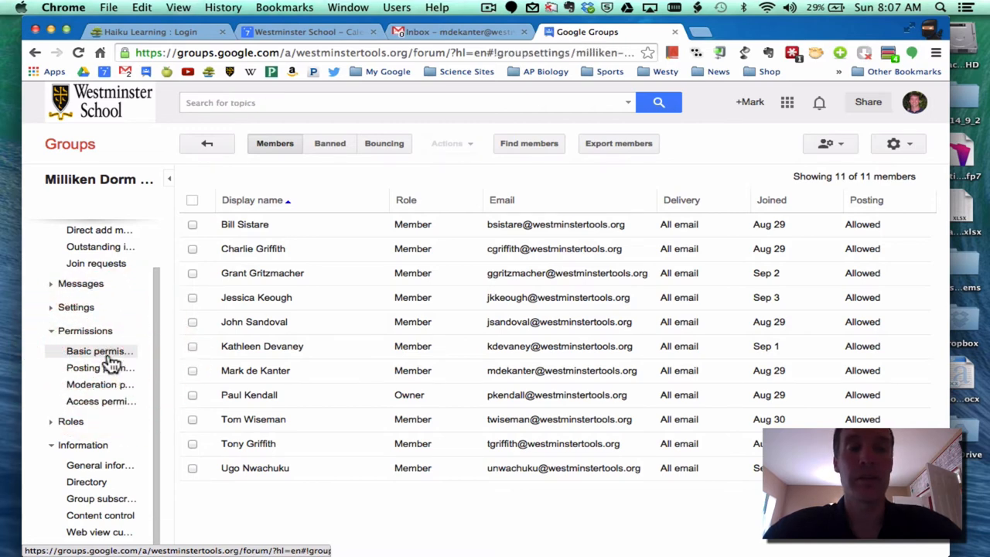
left_click(99, 350)
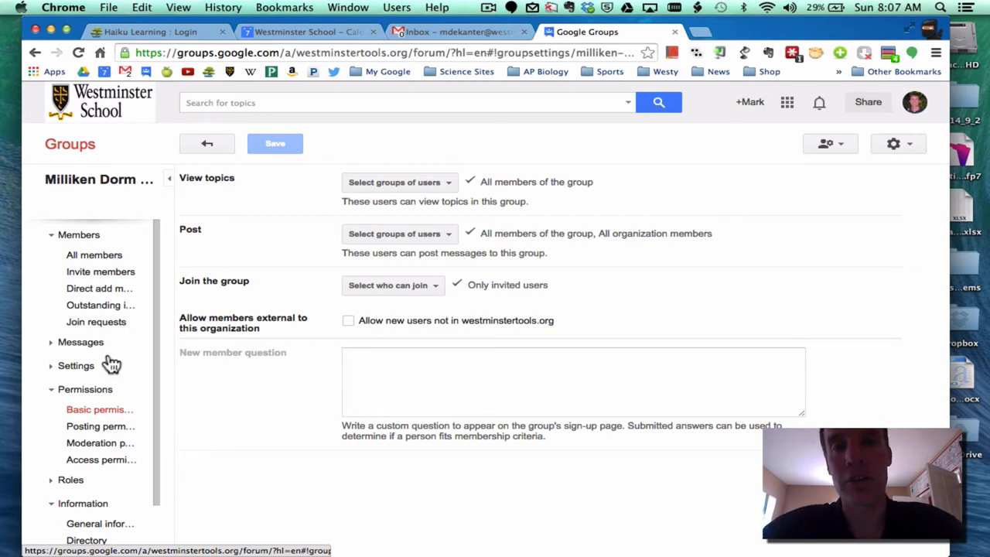
mouse_move(208, 143)
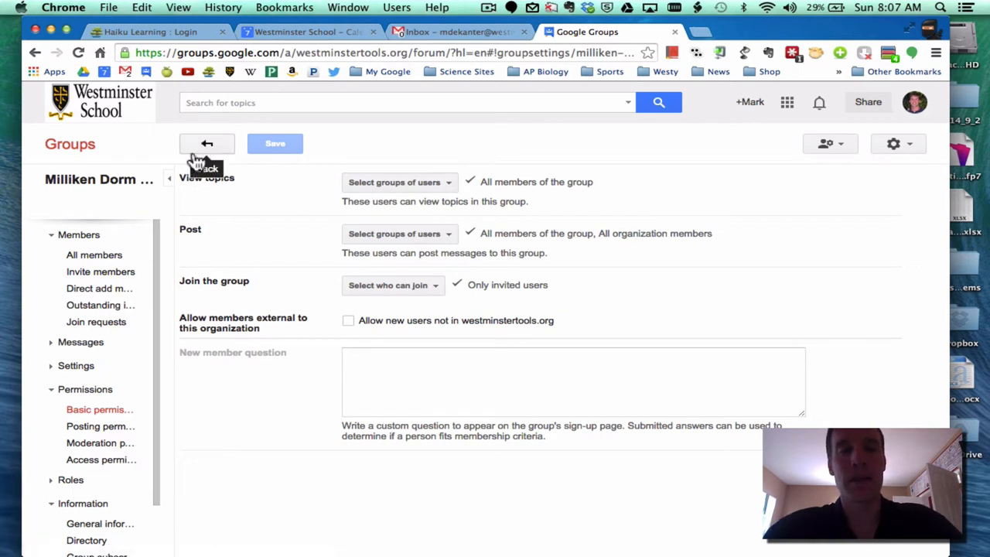
mouse_move(399, 182)
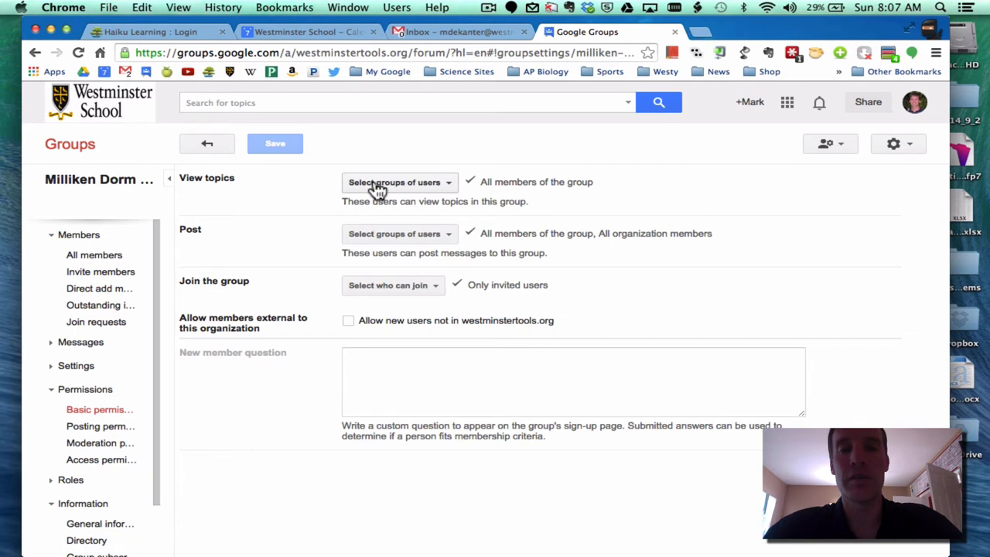
Let all organization members view topics and anyone in the organization join
left_click(400, 183)
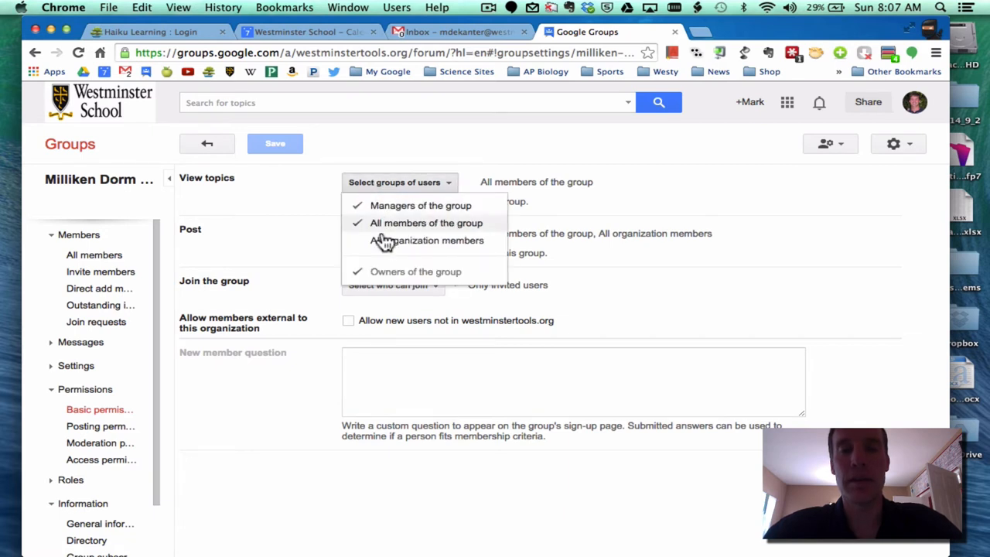
left_click(427, 242)
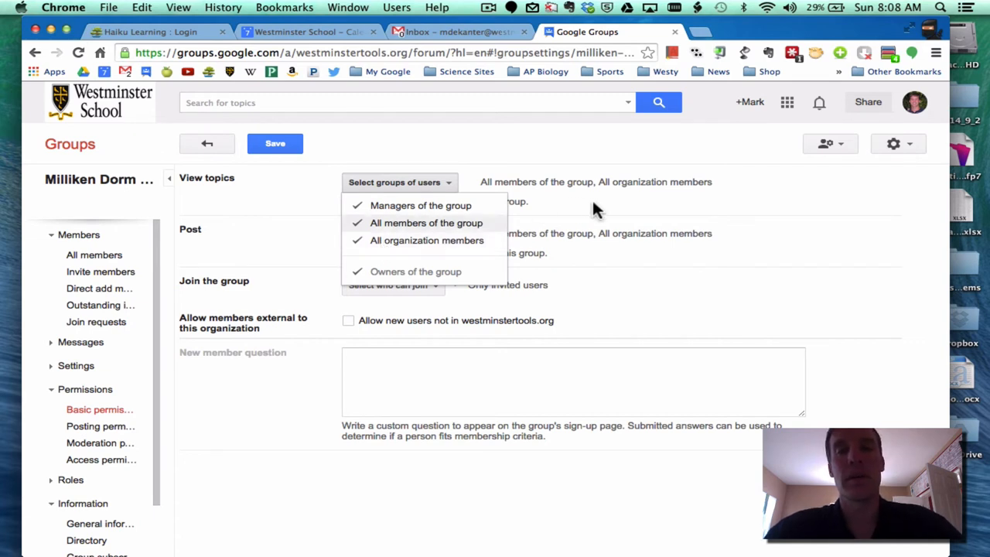
left_click(596, 209)
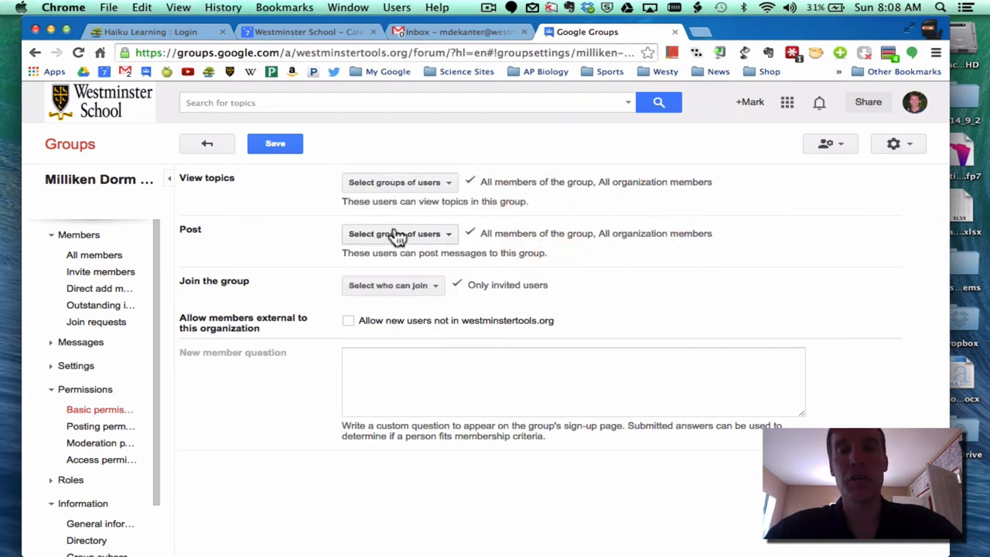
mouse_move(220, 257)
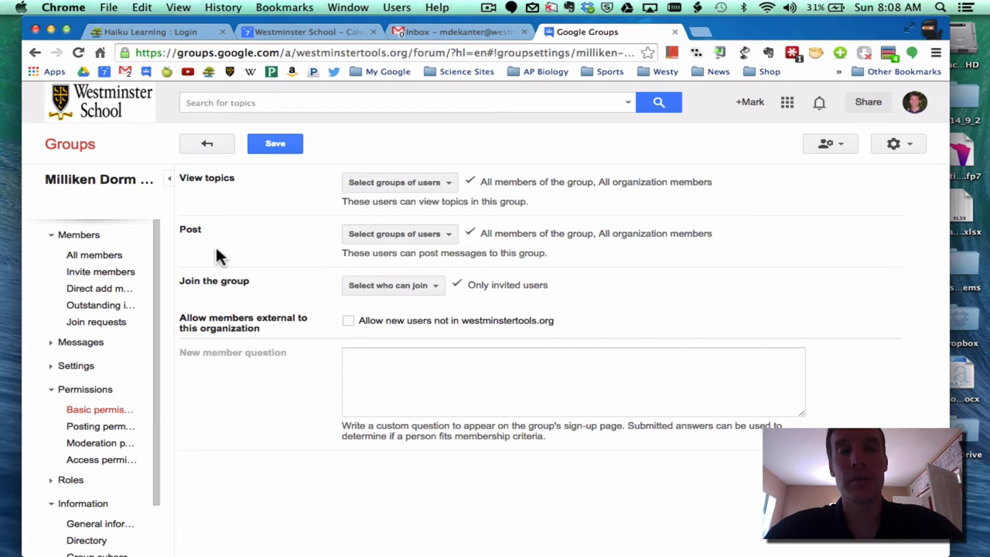
mouse_move(635, 232)
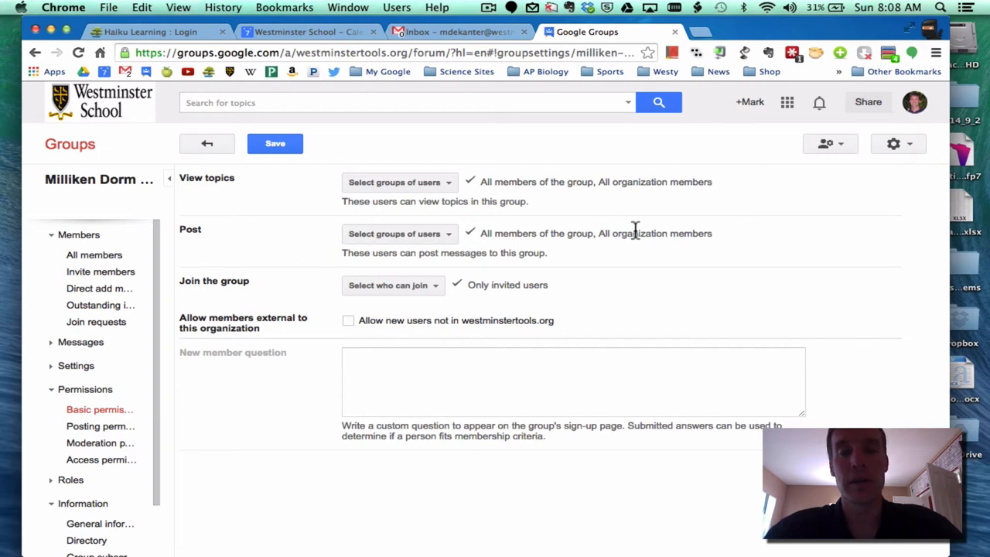
left_click(393, 284)
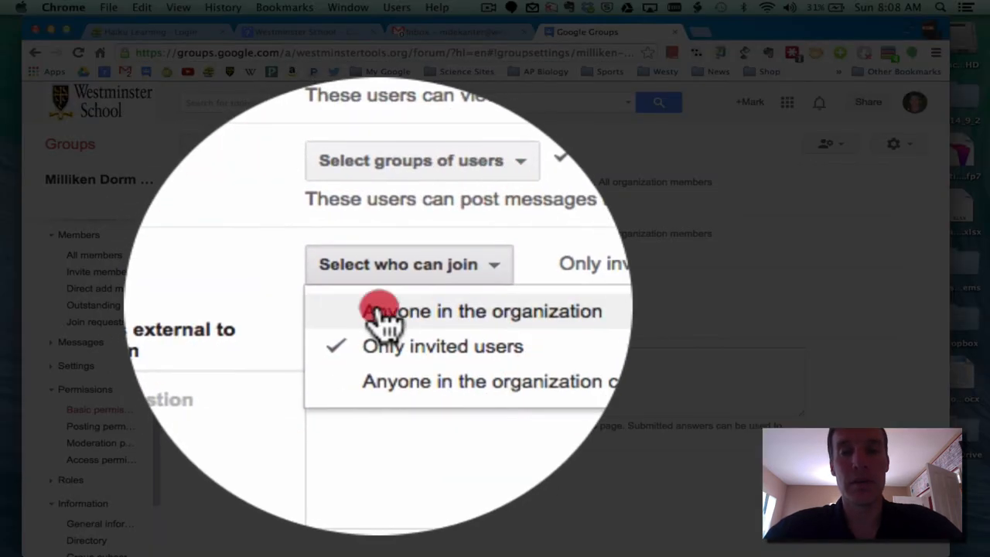
left_click(483, 310)
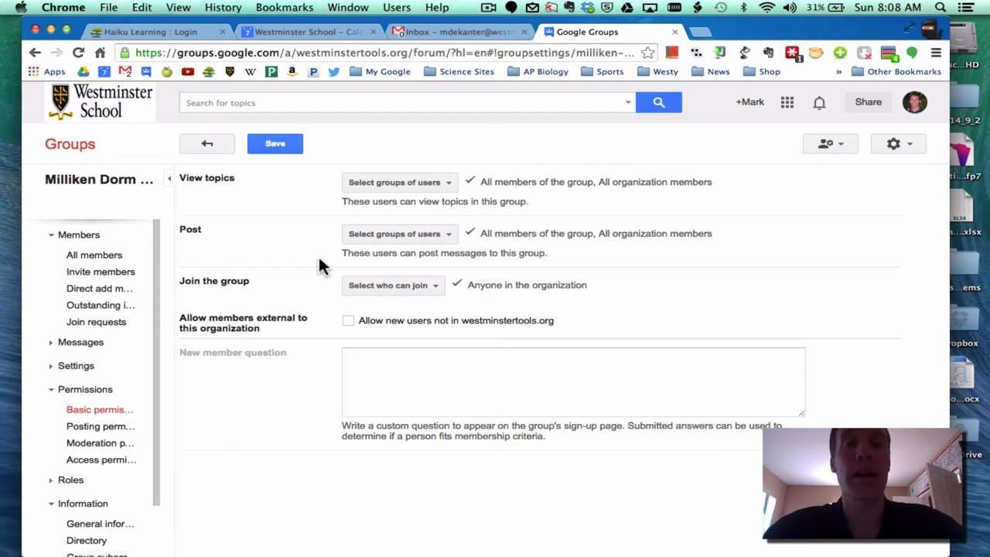
mouse_move(457, 219)
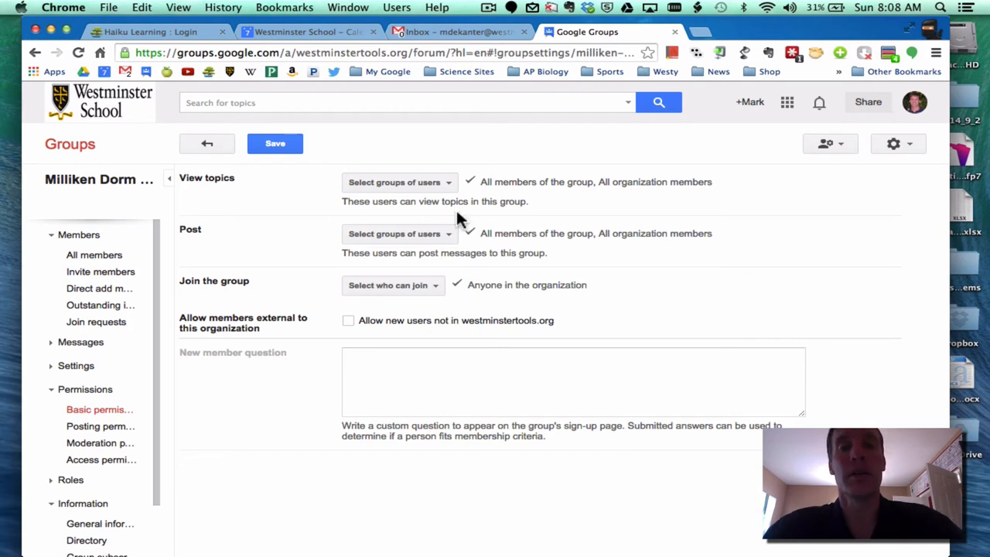
Limit viewing topics to group members and joining to invited users only
left_click(399, 182)
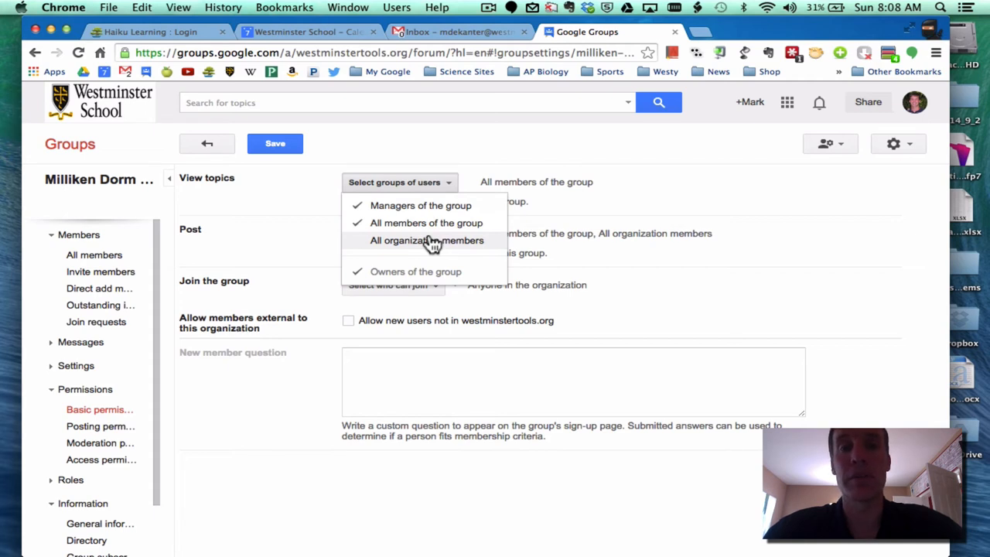
mouse_move(297, 248)
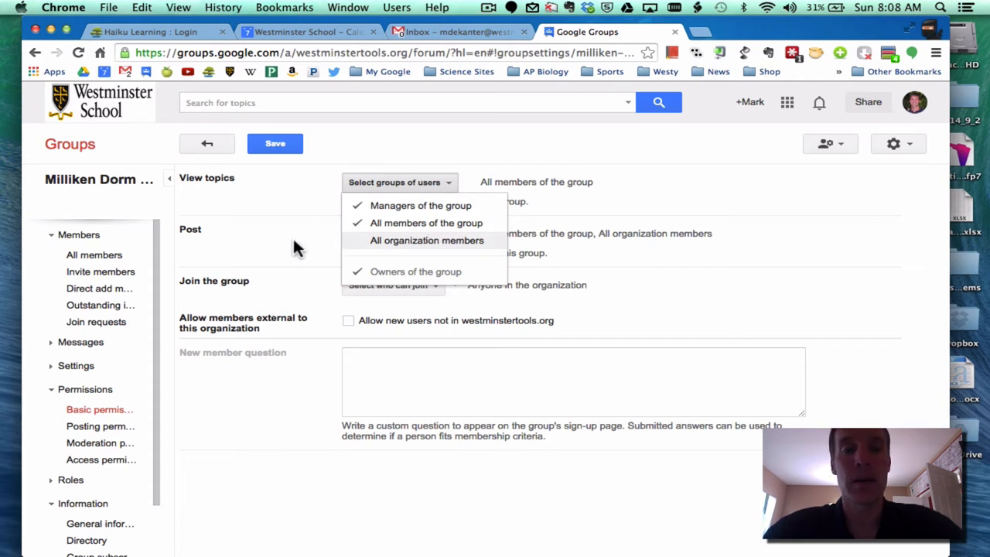
left_click(297, 248)
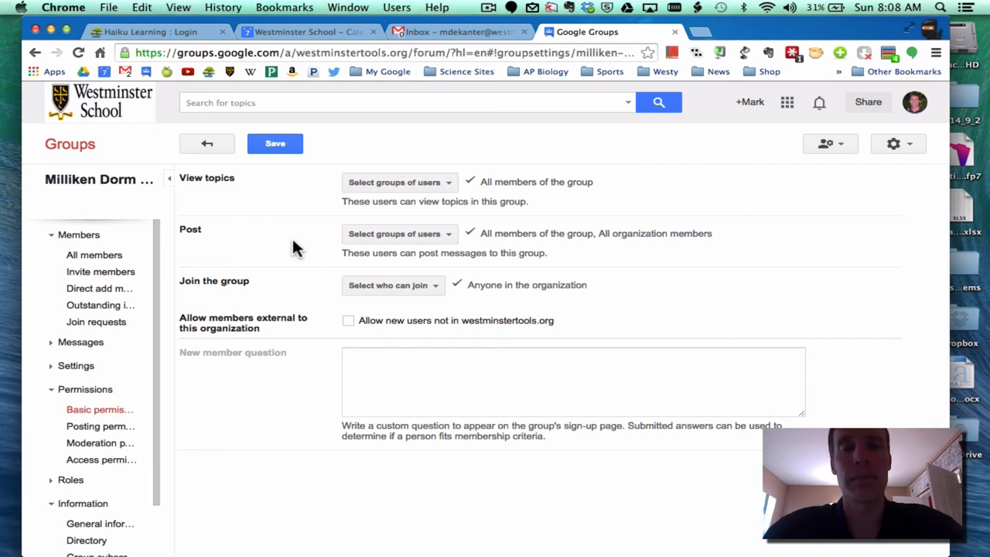
mouse_move(279, 271)
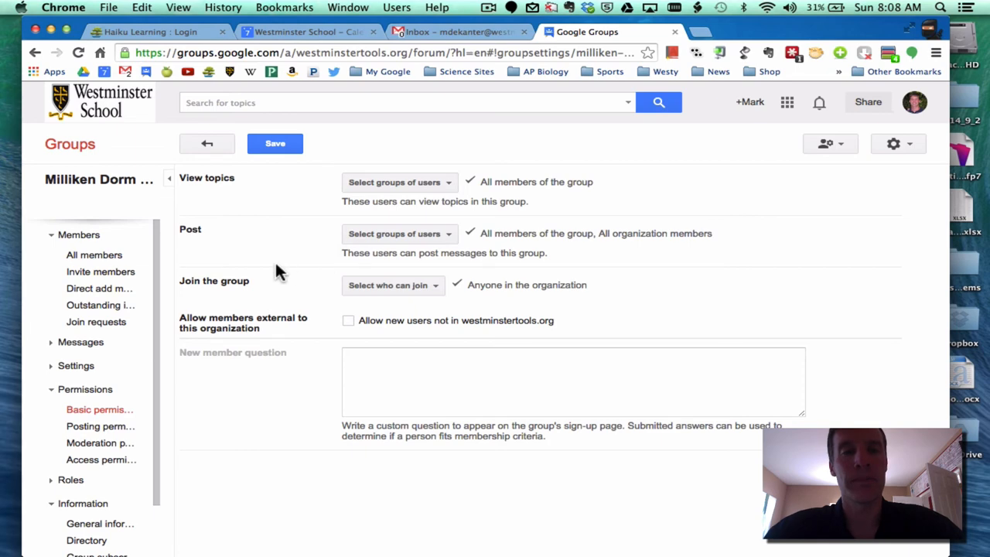
mouse_move(393, 285)
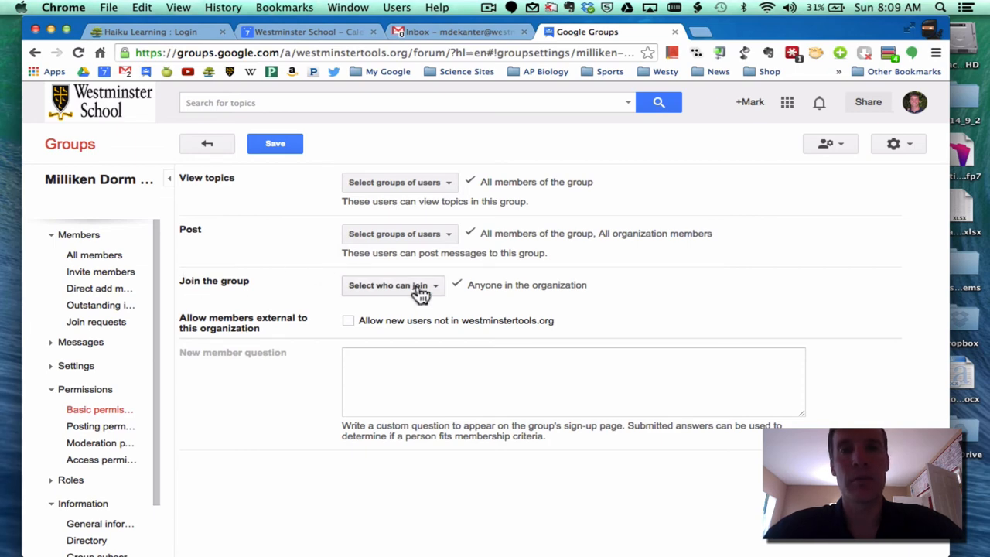
left_click(393, 285)
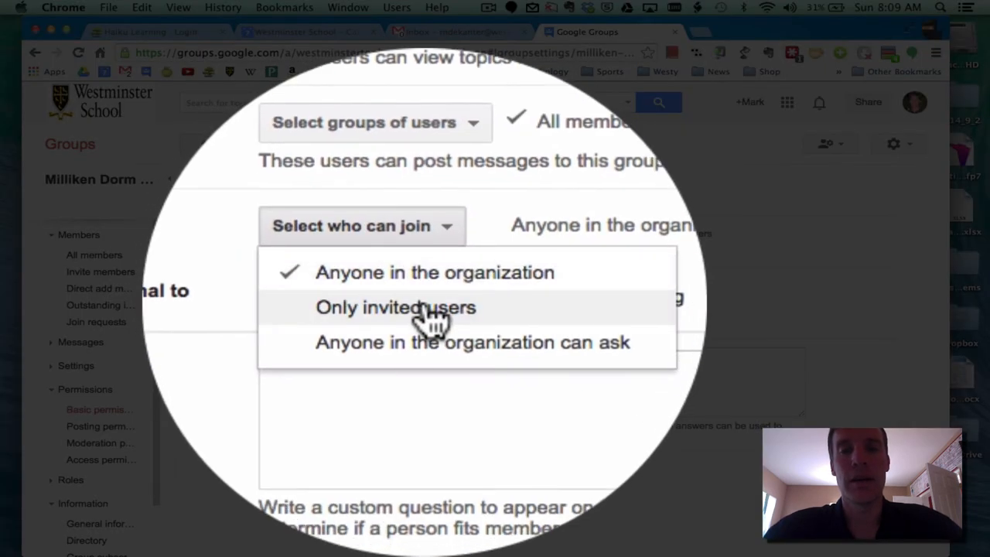
left_click(396, 306)
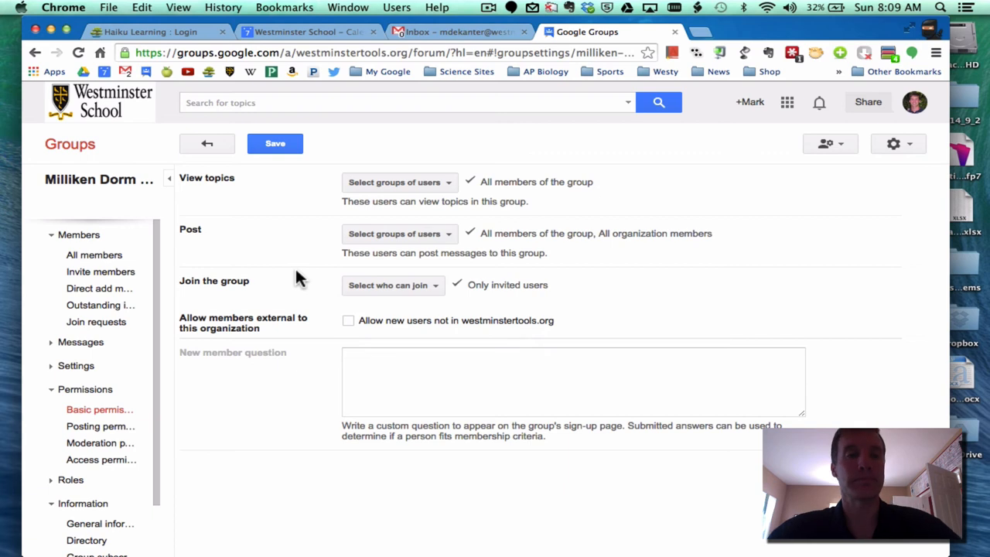
mouse_move(489, 328)
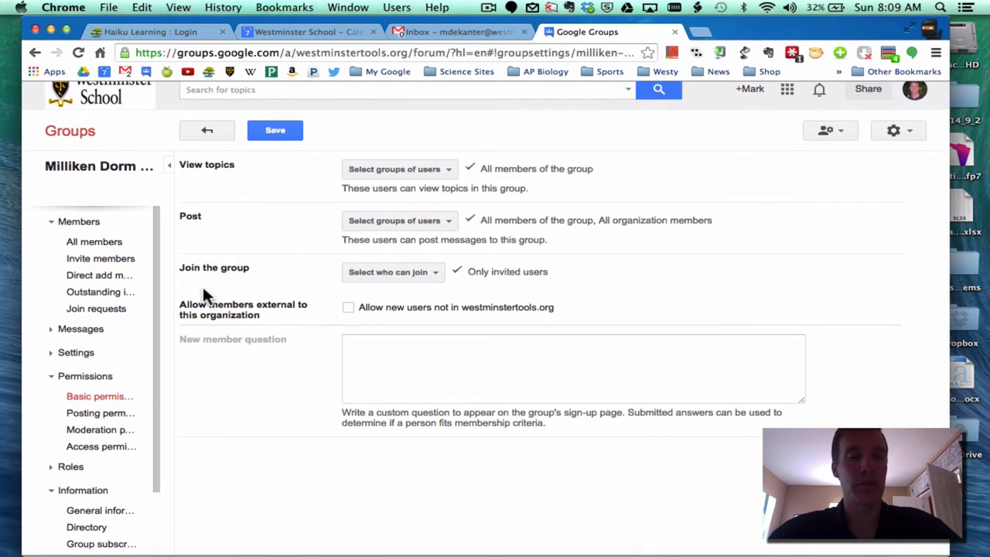
mouse_move(87, 529)
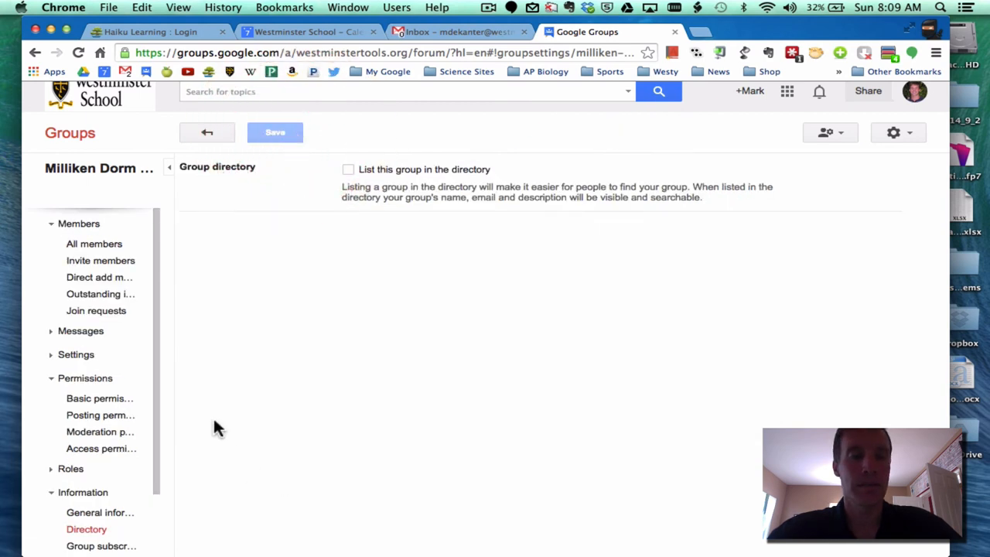
mouse_move(350, 168)
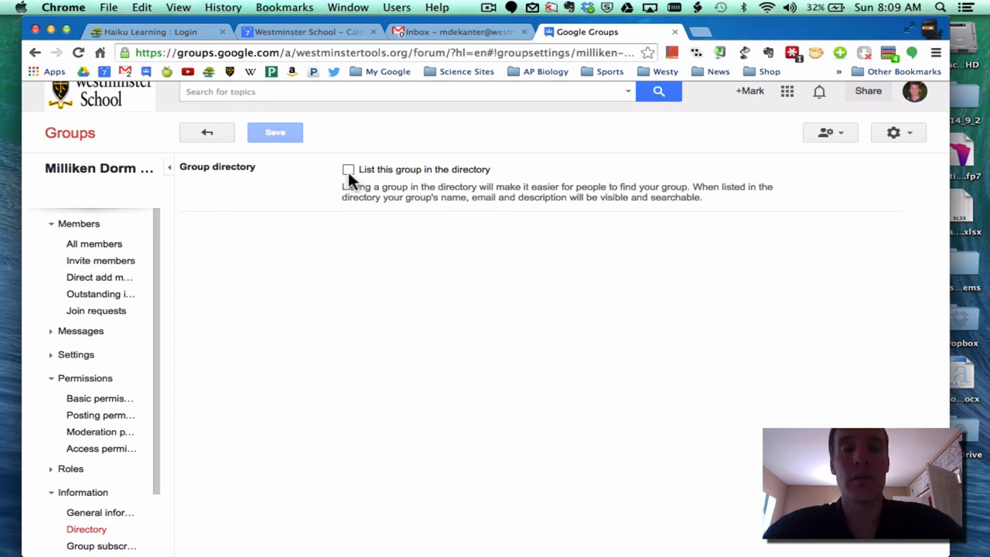
Tick 'List this group in the directory' and save the setting
left_click(348, 168)
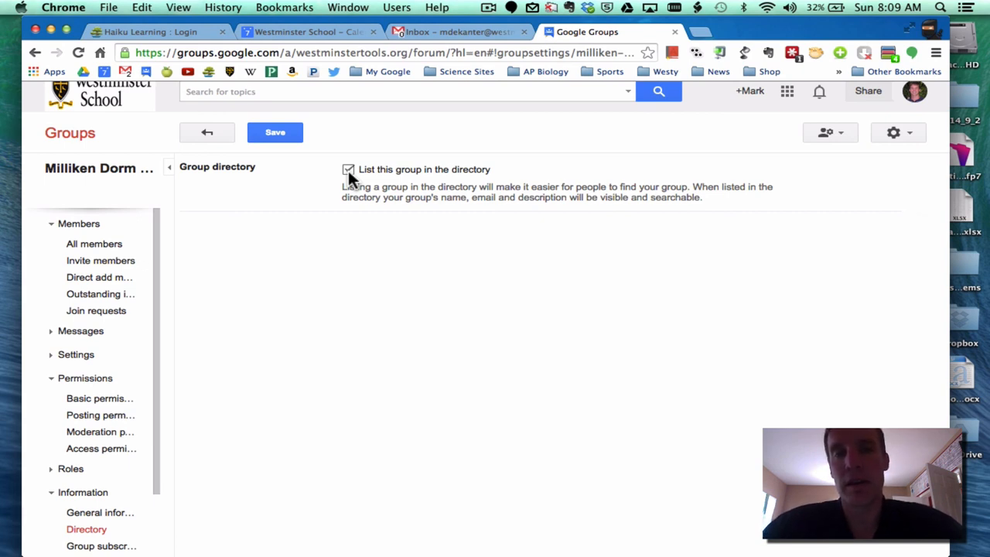
left_click(275, 133)
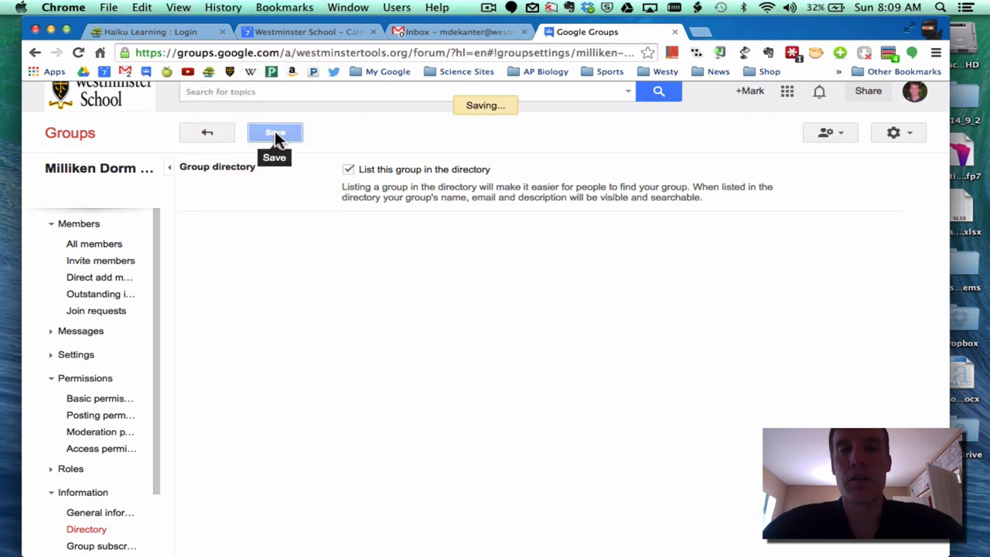